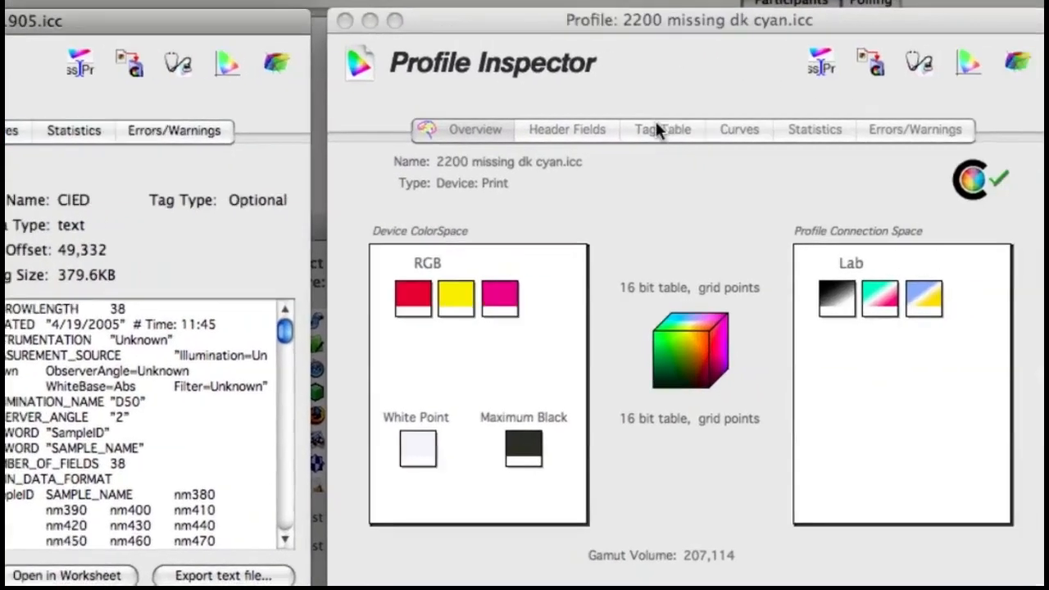
Step: View the PAP iris 43W 41905 curves, read ink values, and switch to Dot Gain
click(662, 130)
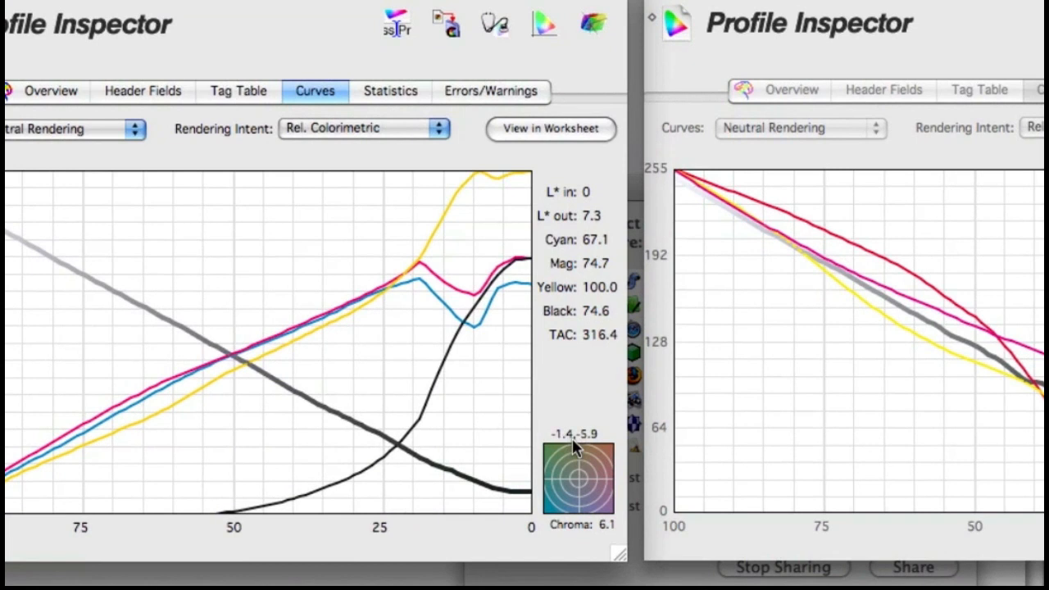
mouse_move(586, 443)
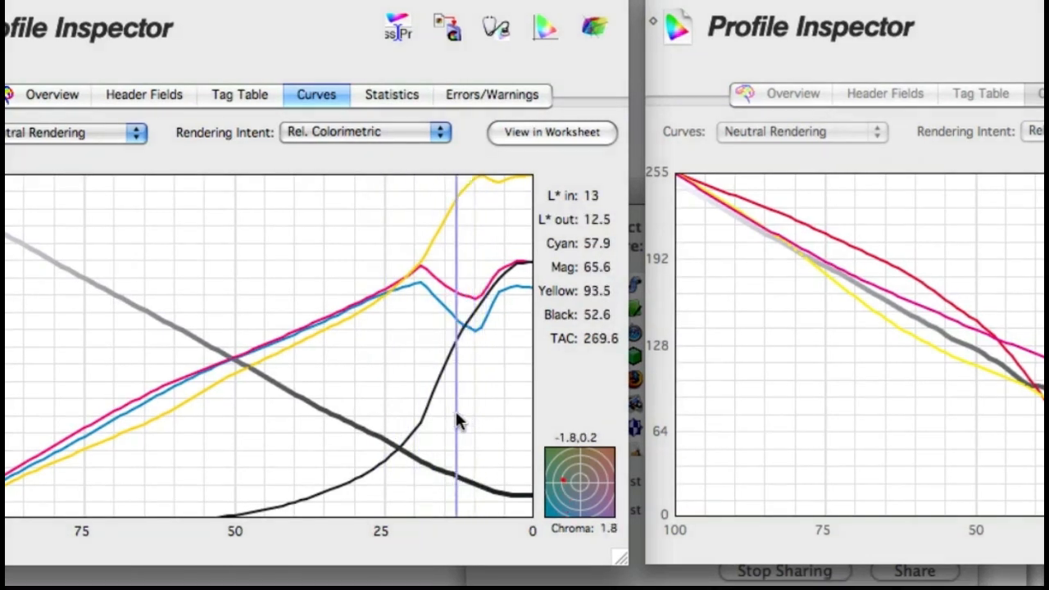
click(552, 132)
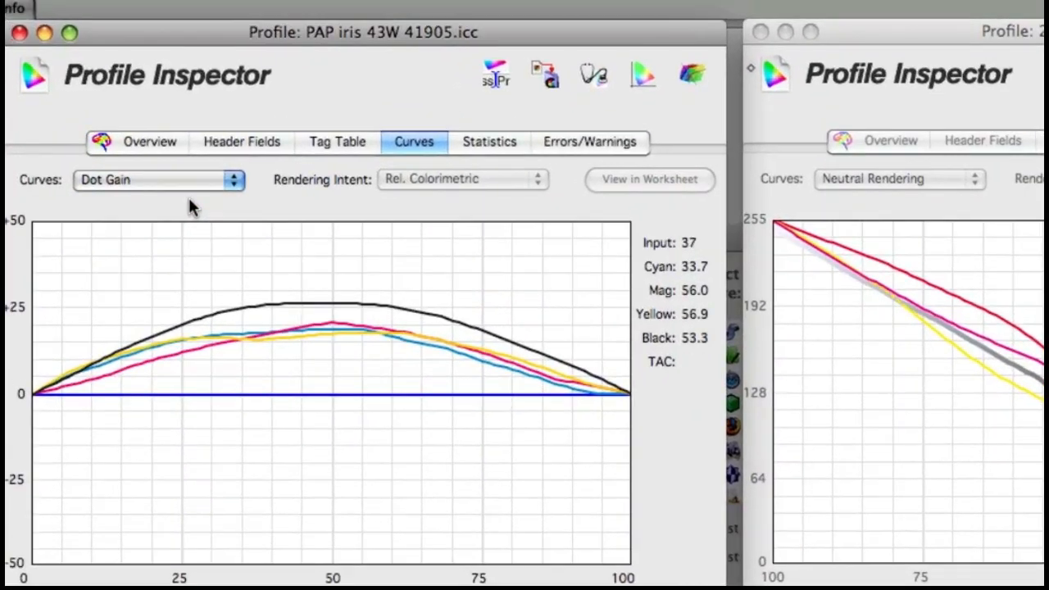
click(159, 179)
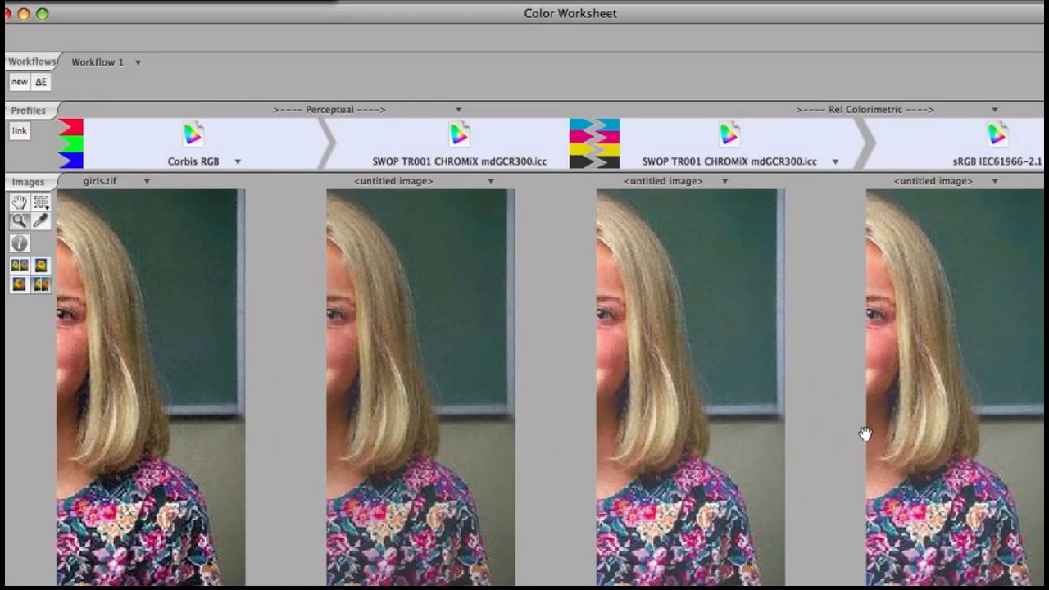
mouse_move(20, 78)
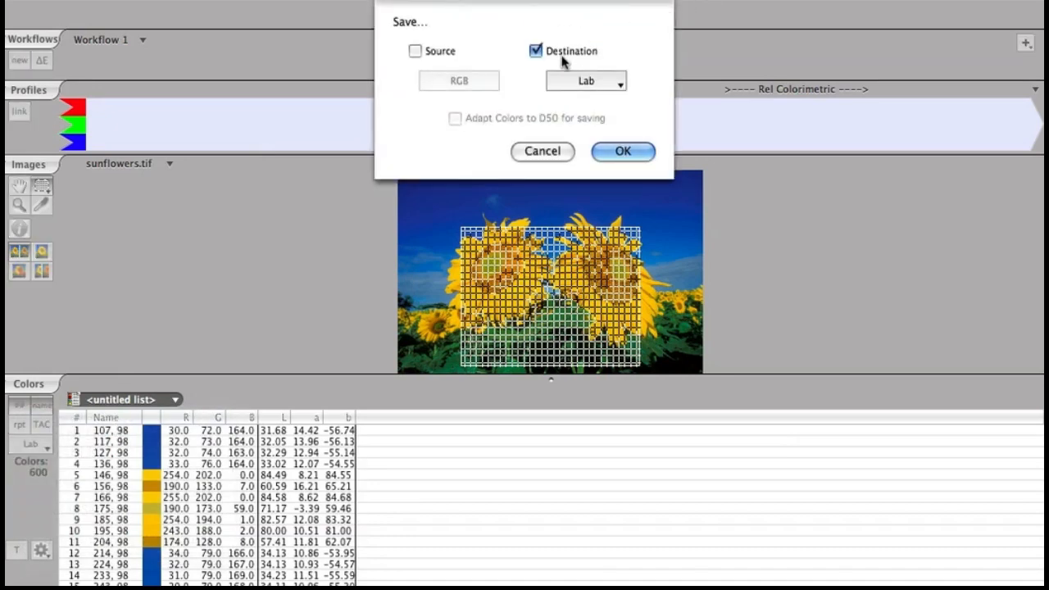
Step: Save the 600 sunflower colors with both Source RGB and Destination Lab values ticked
click(415, 50)
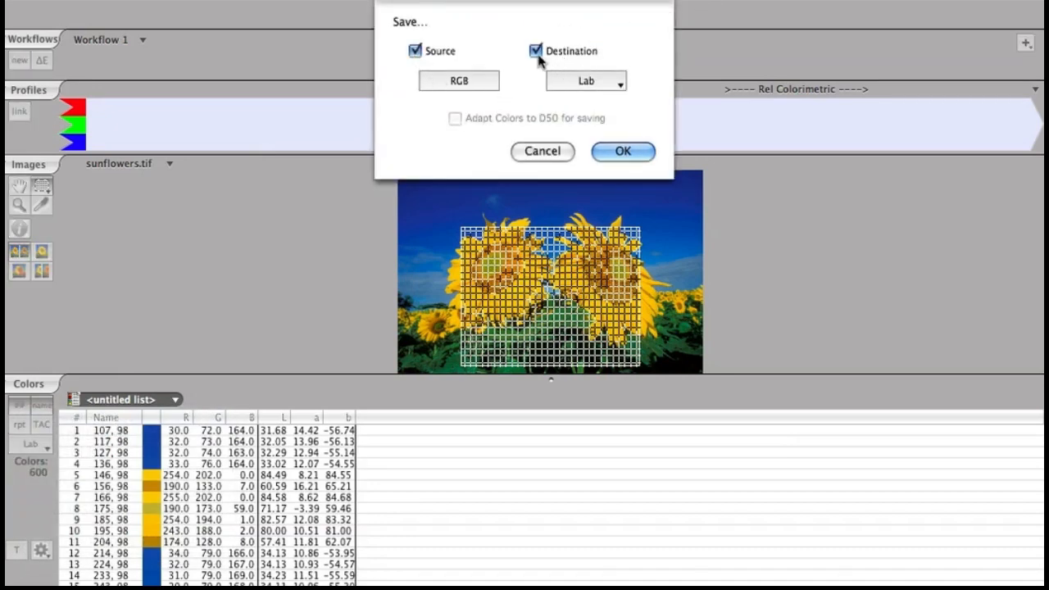
click(622, 151)
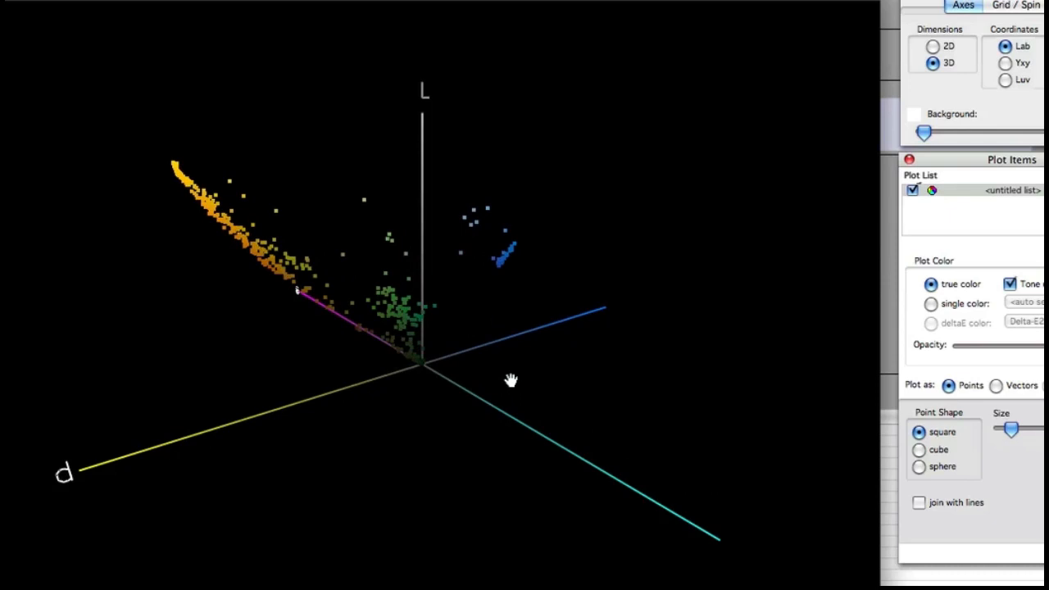
Step: Rotate the sampled colors' 3D plot and choose Graph List from the list menu
drag(511, 380, 526, 380)
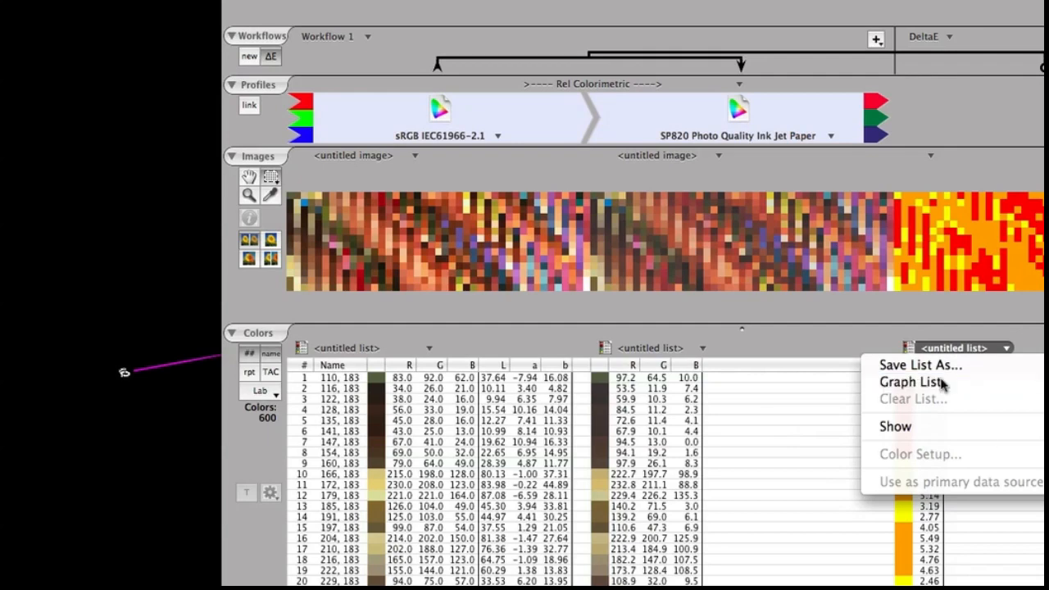
click(911, 382)
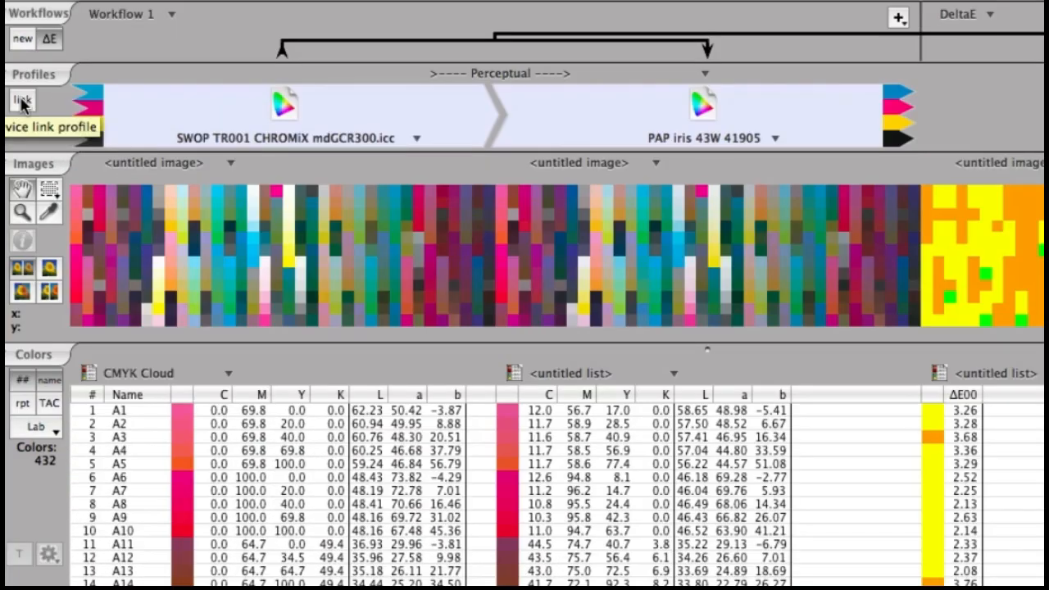
Step: Build a device link in Profile Linker, choosing the Abstract profile type
click(22, 99)
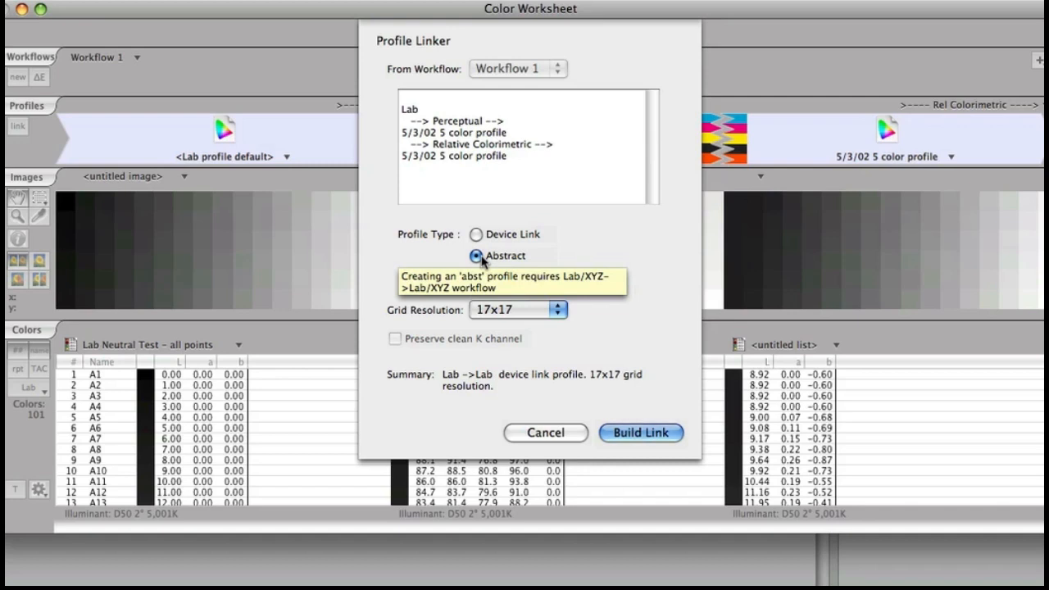
click(640, 433)
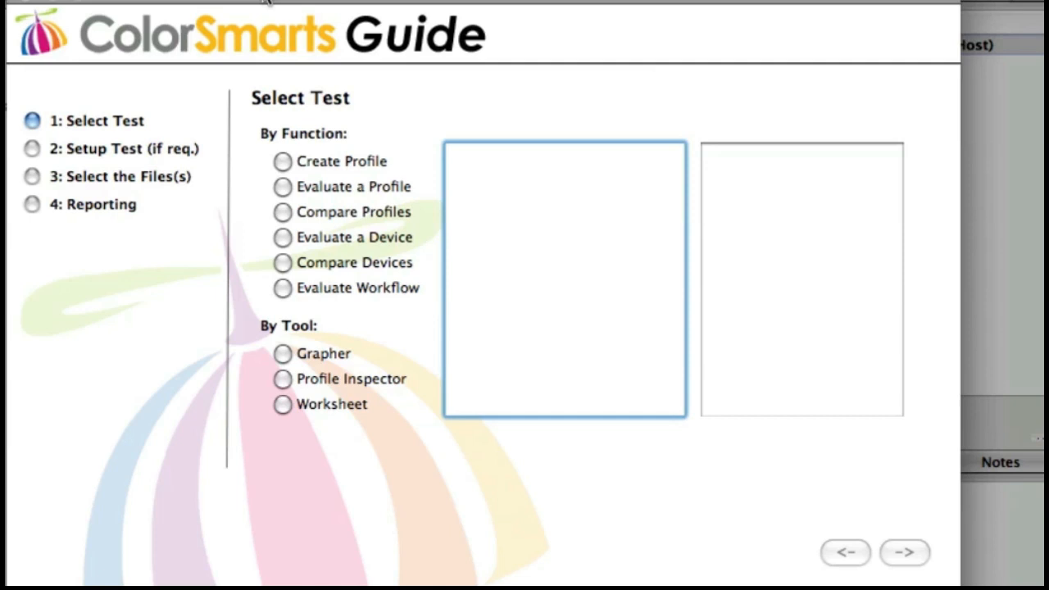
Step: Select Create Profile > Create ColorCast Profile and advance to the file-selection step
click(282, 187)
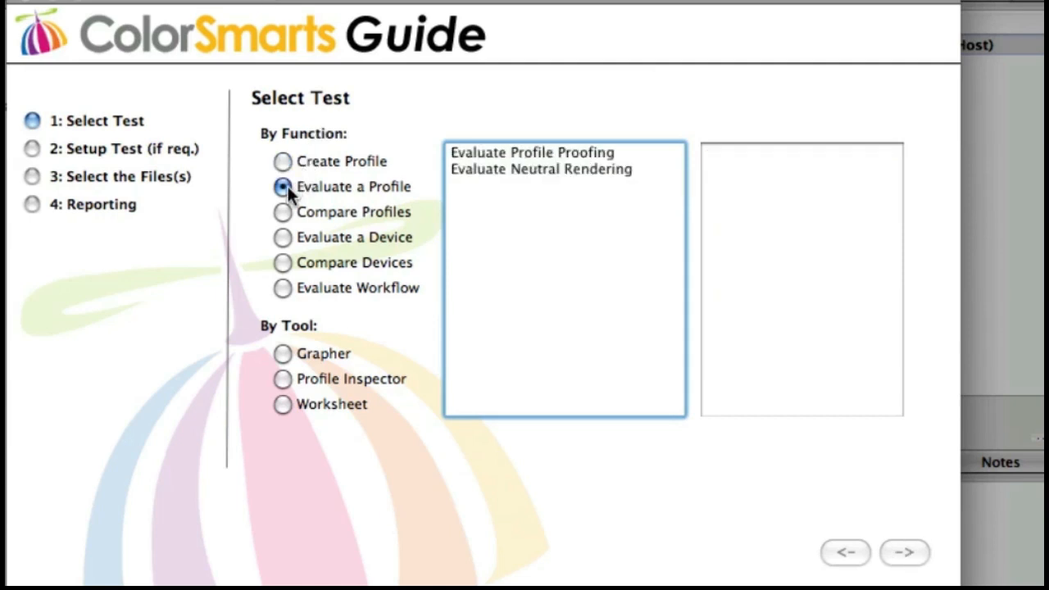
click(282, 212)
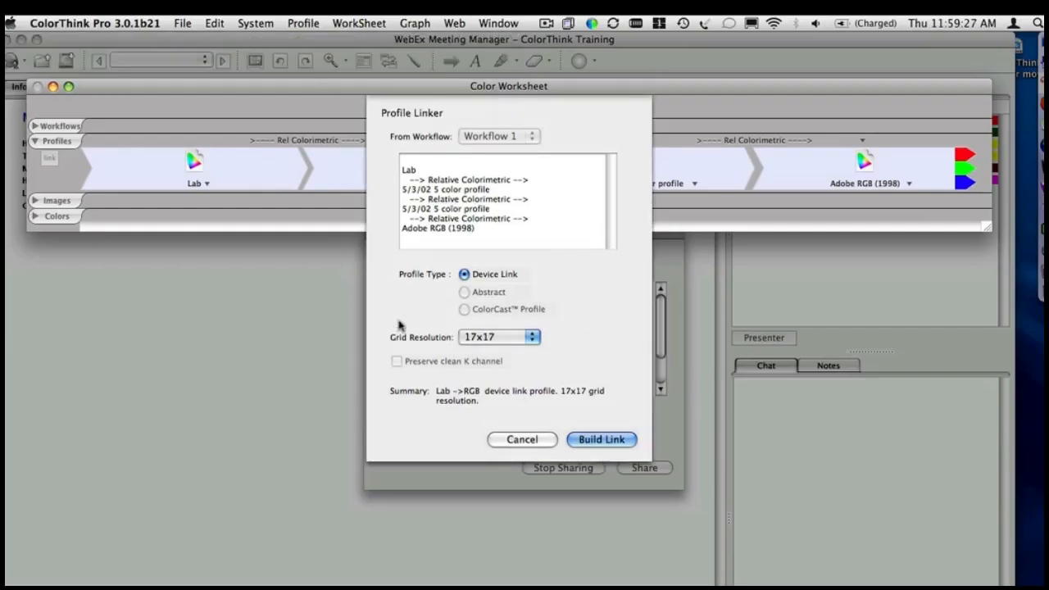
click(601, 439)
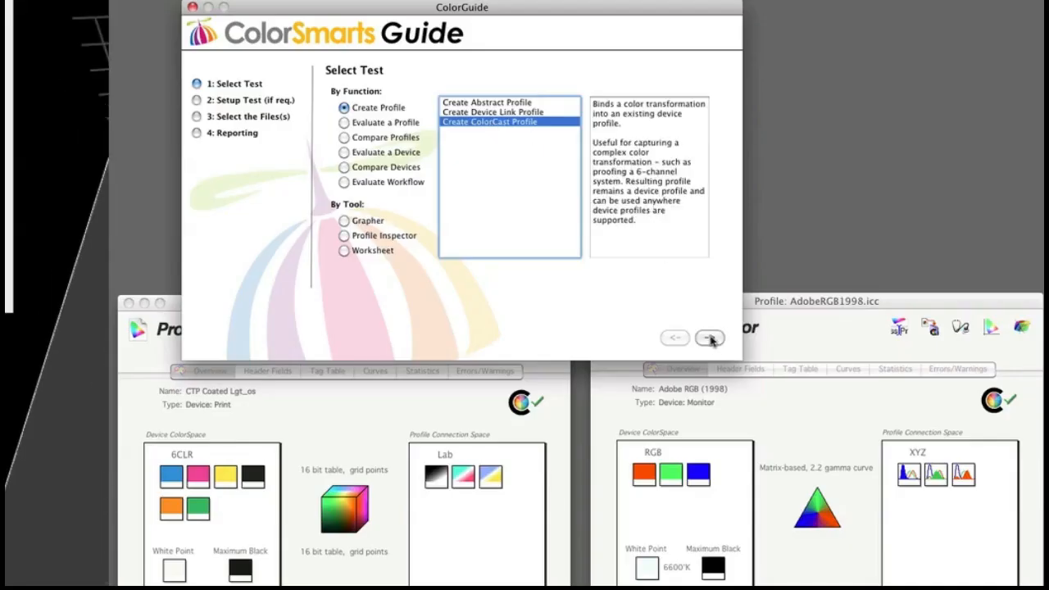
click(710, 337)
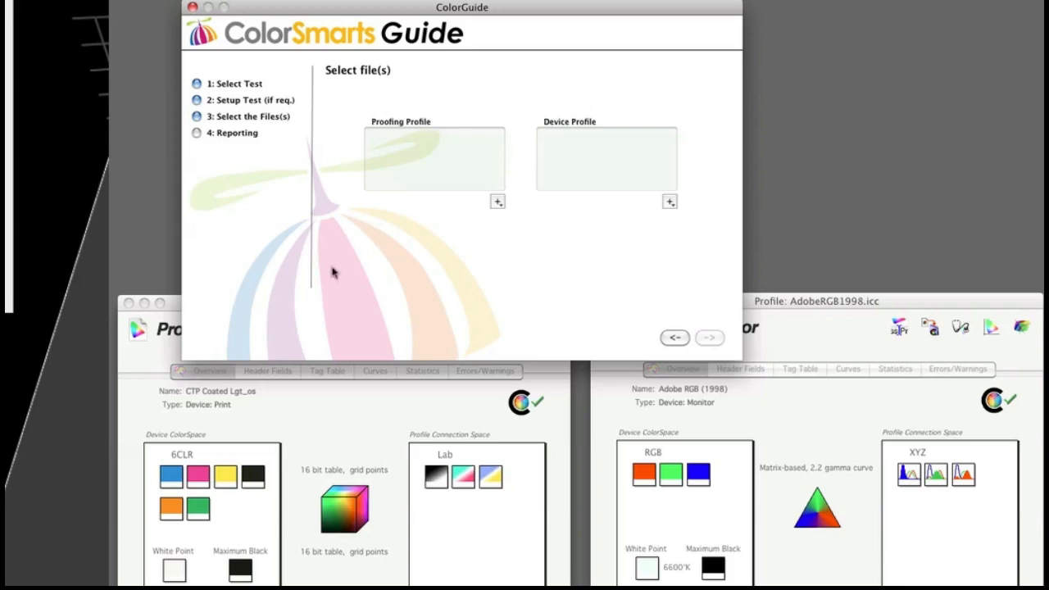